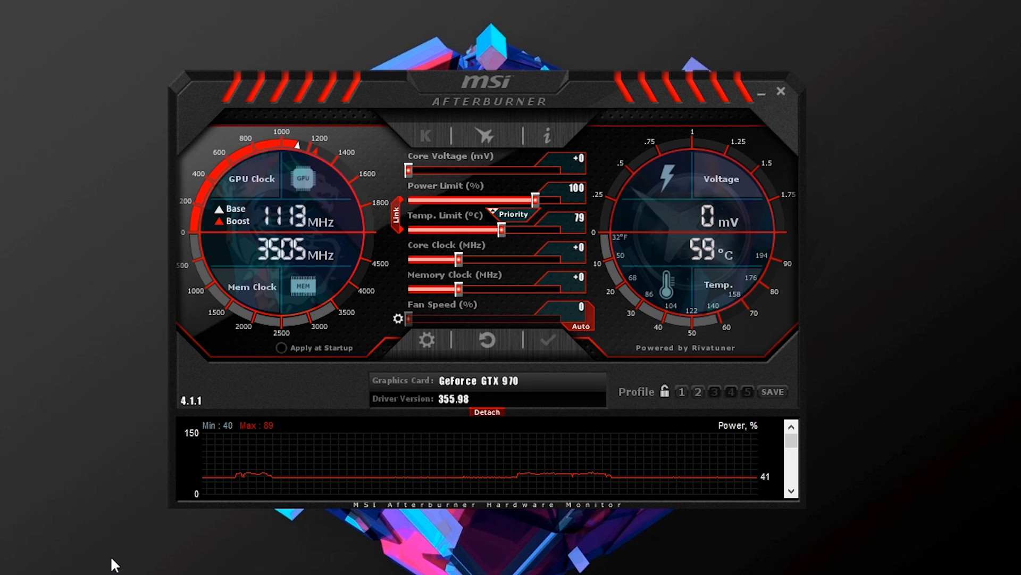
pyautogui.moveTo(418, 348)
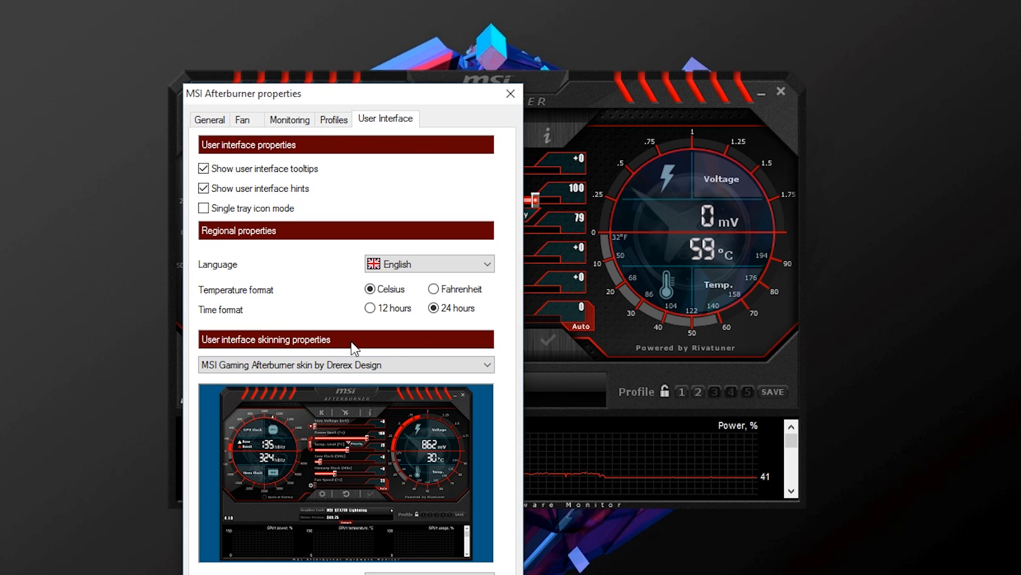
# Step: Open the MSI Afterburner properties to review the user interface and skin settings, then close them
pyautogui.click(346, 365)
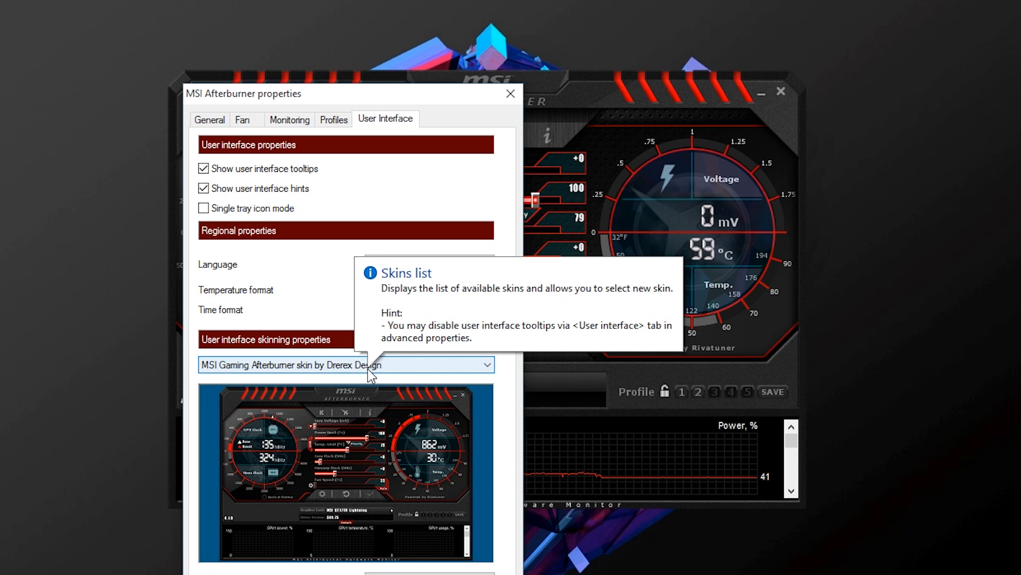
pyautogui.moveTo(375, 383)
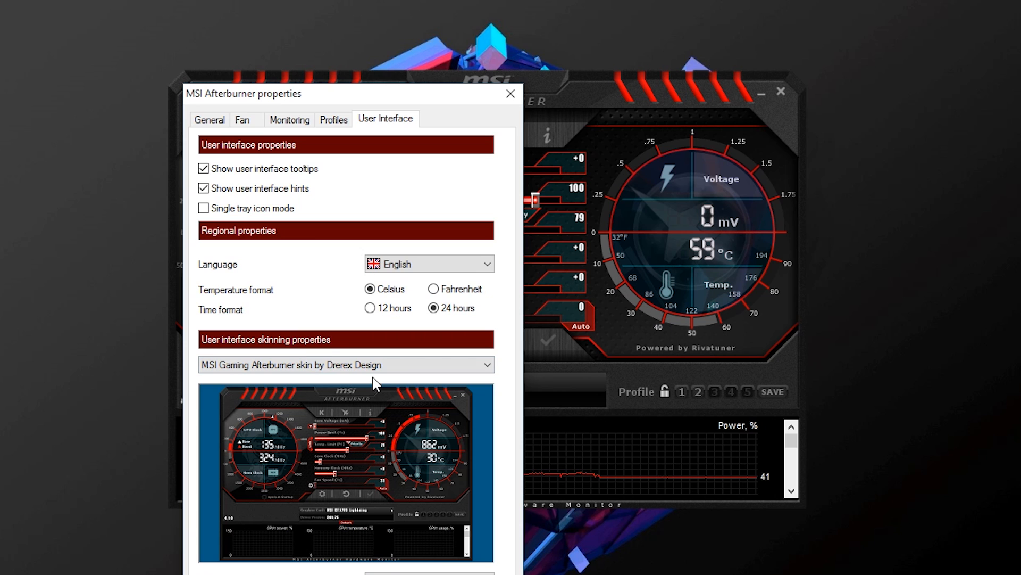
pyautogui.click(510, 93)
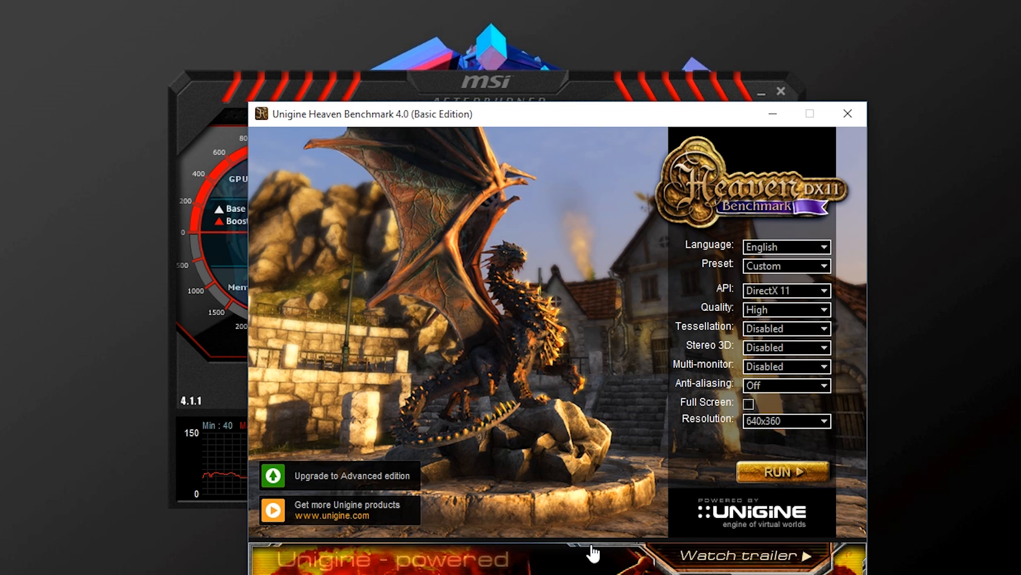
pyautogui.moveTo(453, 87)
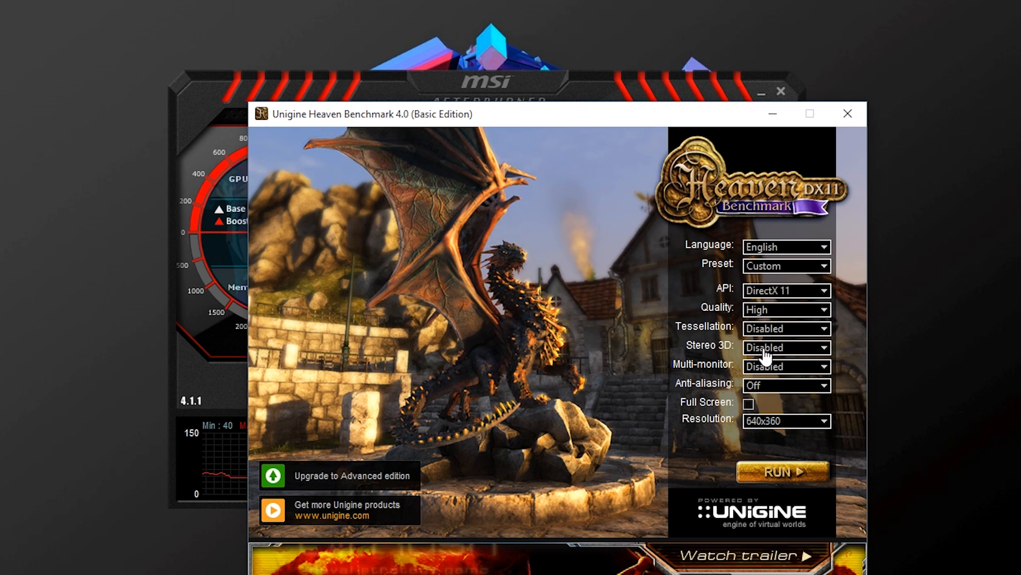
# Step: Run the Heaven benchmark at 1920x1080 resolution with Ultra quality
pyautogui.click(787, 420)
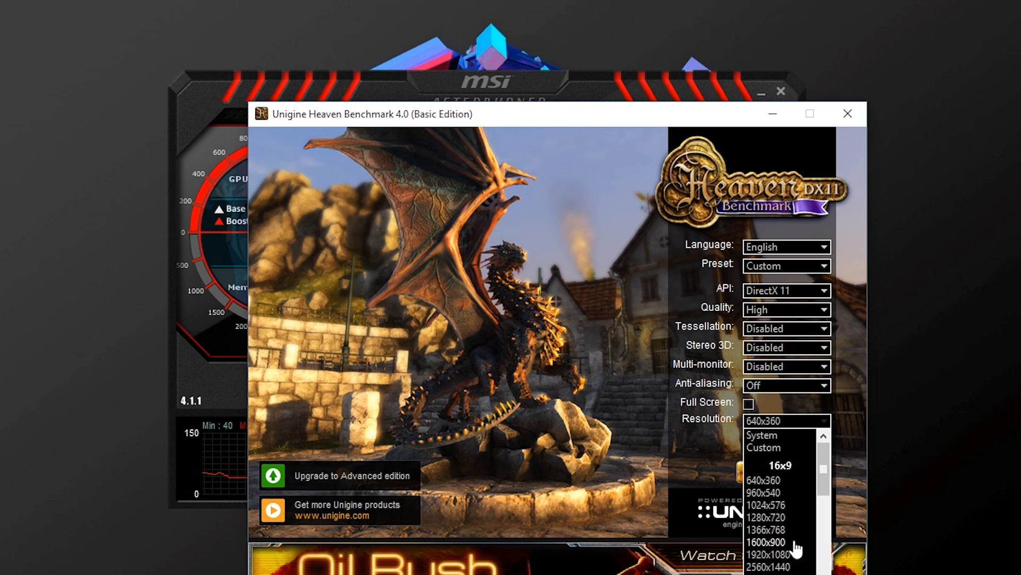
pyautogui.moveTo(786, 555)
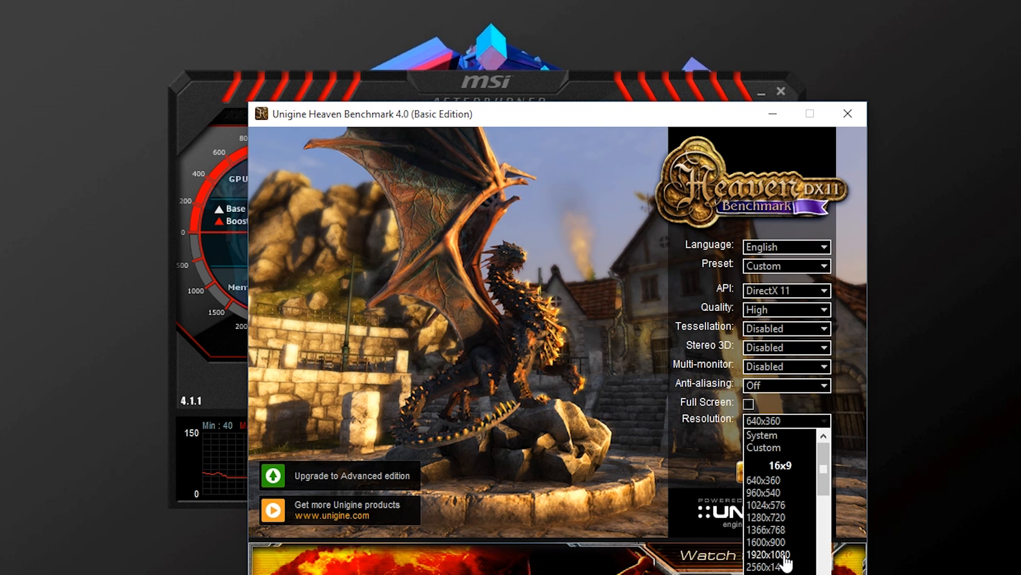
pyautogui.click(769, 553)
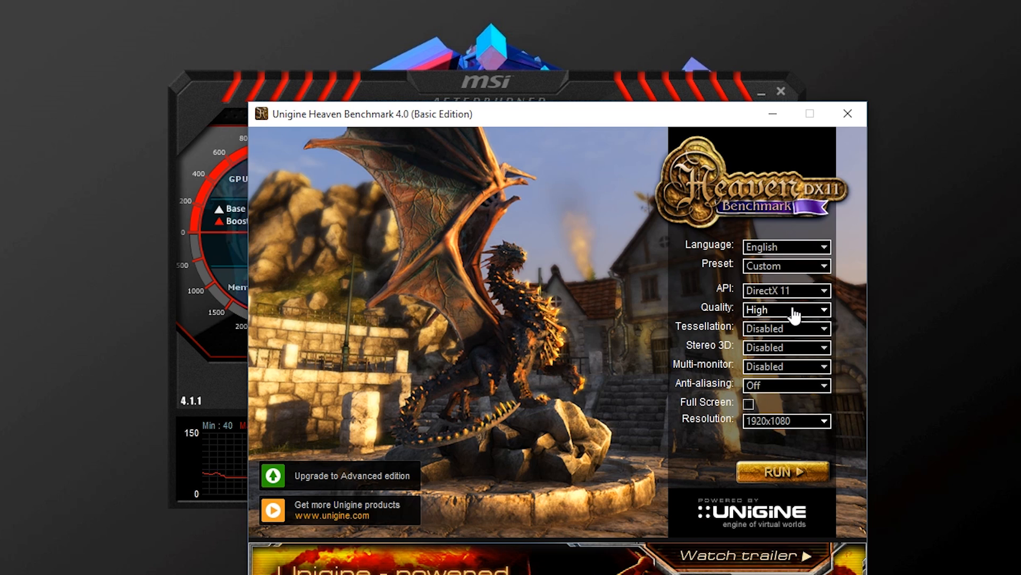
pyautogui.click(785, 308)
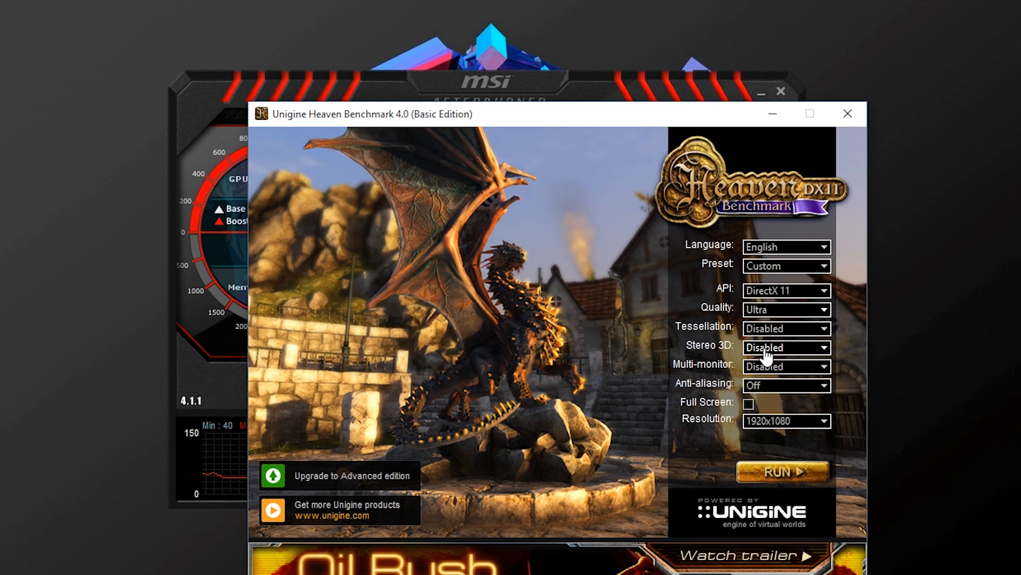
pyautogui.click(783, 471)
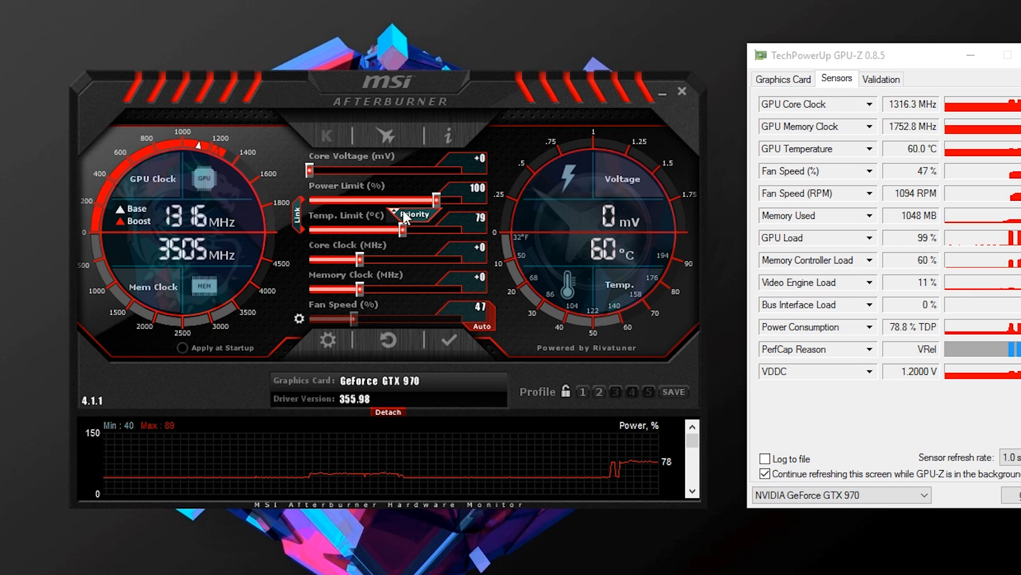
# Step: Drag the Power Limit slider from 100% up to 110%
pyautogui.moveTo(436, 199); pyautogui.dragTo(462, 200)
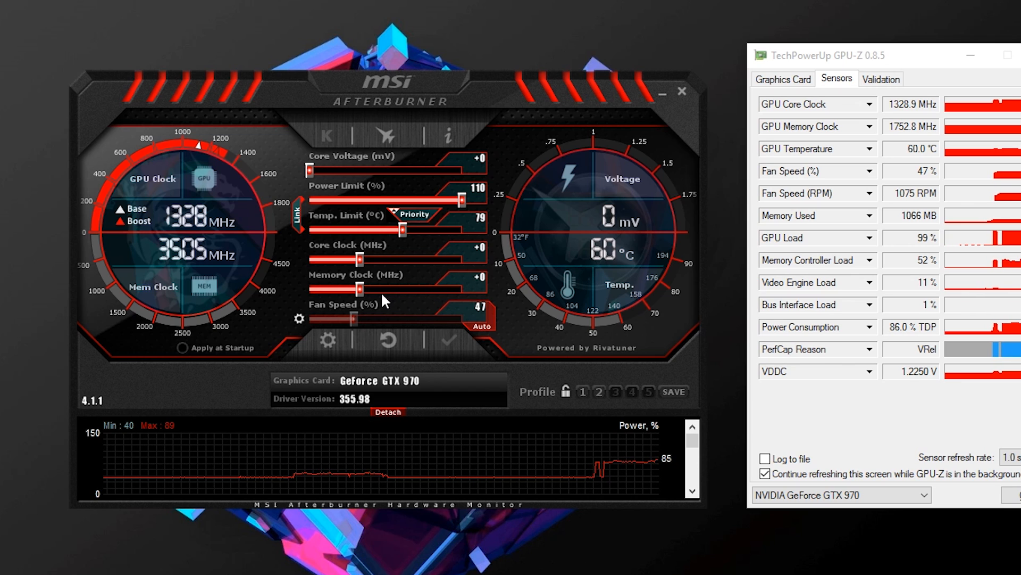
pyautogui.moveTo(475, 257)
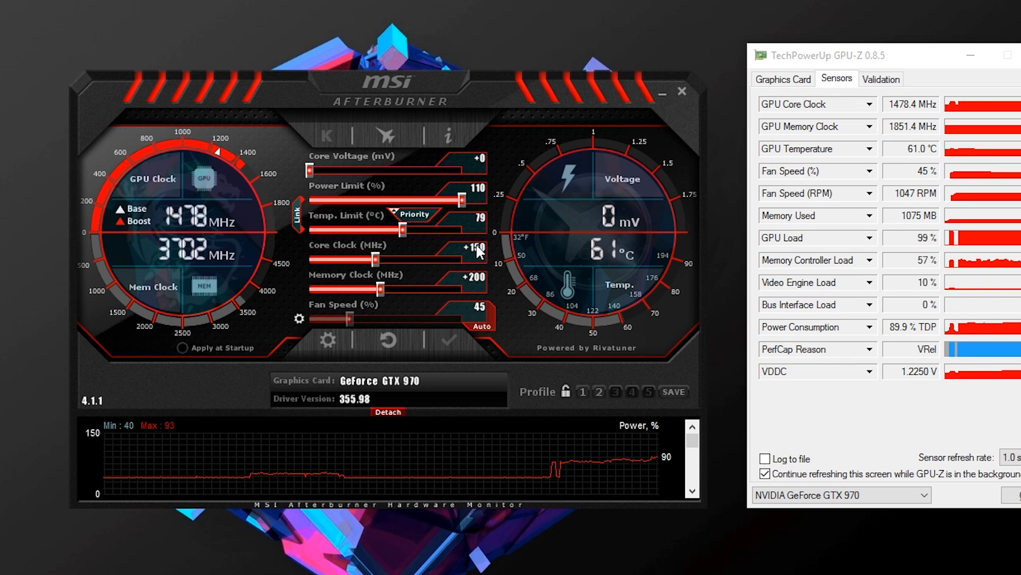
pyautogui.moveTo(592, 281)
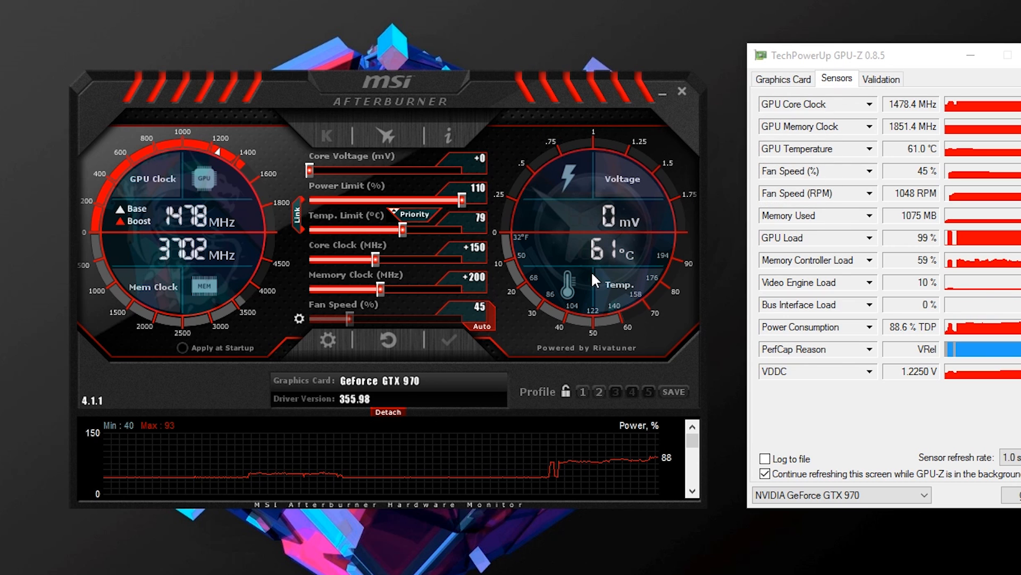
pyautogui.moveTo(474, 165)
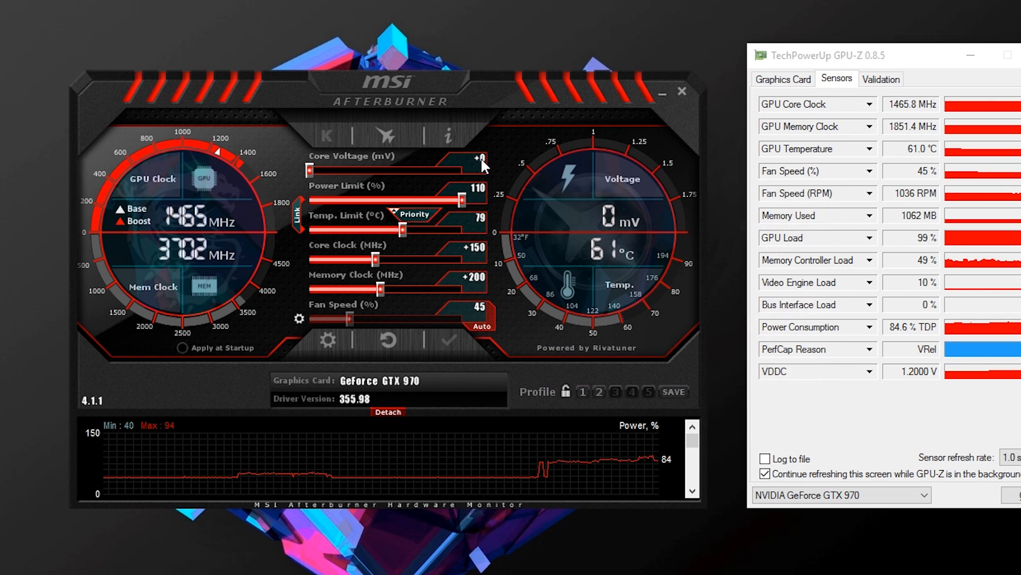
pyautogui.moveTo(514, 128)
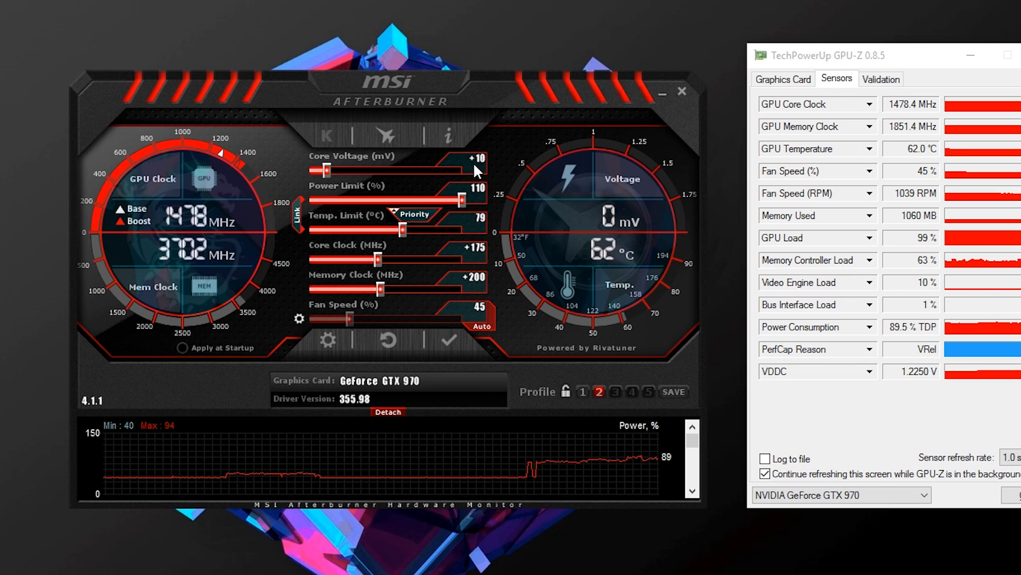
# Step: Apply the +10 mV core voltage and +175 core clock offsets
pyautogui.click(448, 340)
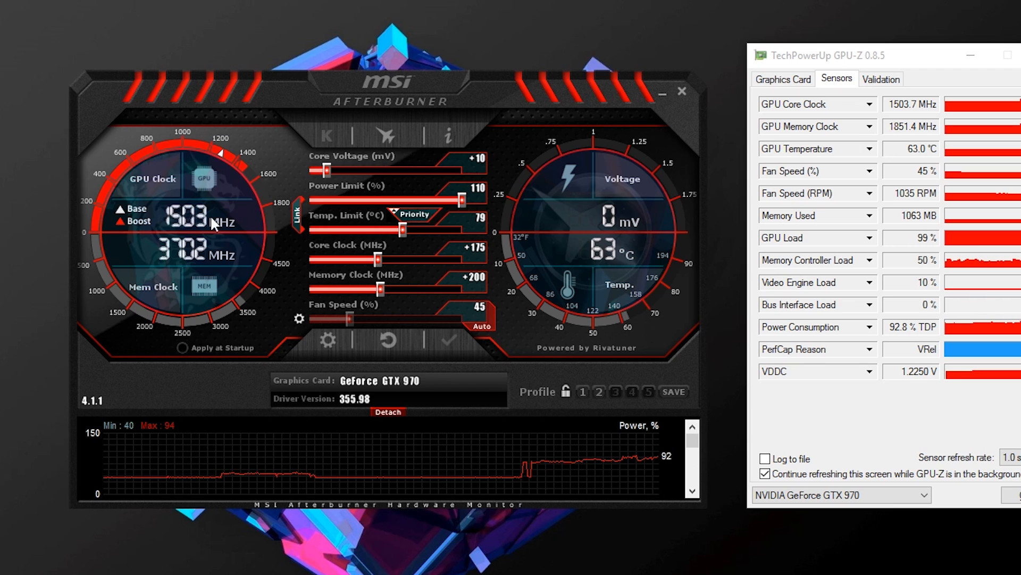
pyautogui.moveTo(269, 224)
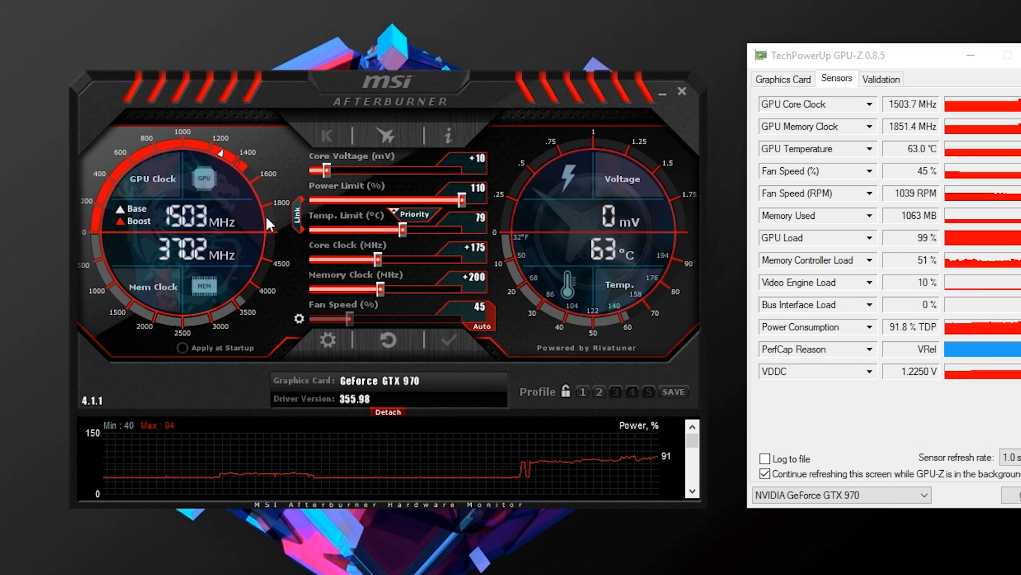